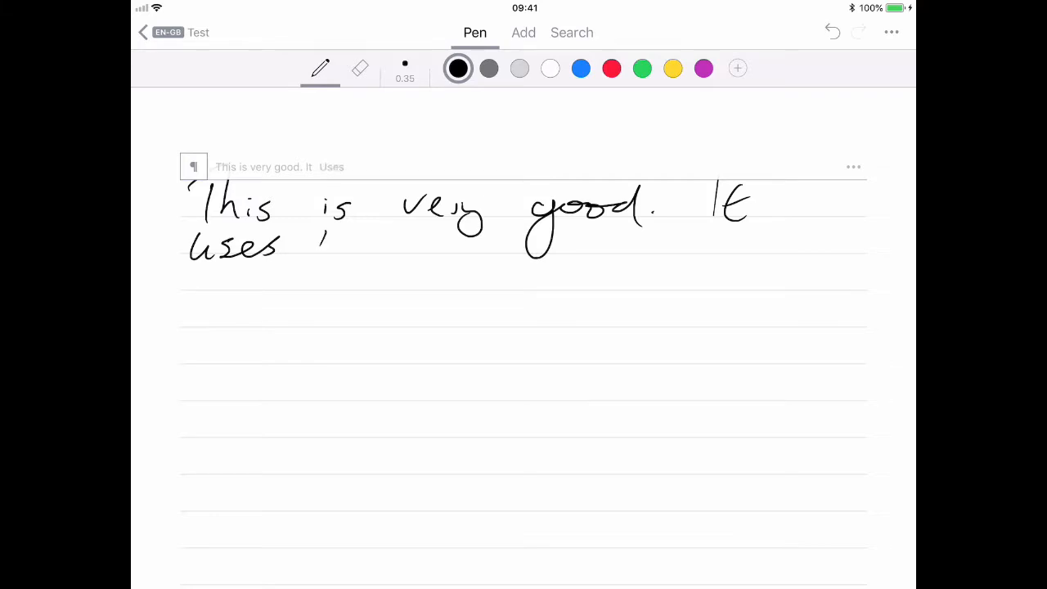
# - Handwrite 'It uses AI to make sense of my very bad handwriting.' with the pen
pyautogui.moveTo(311, 237); pyautogui.dragTo(490, 295)
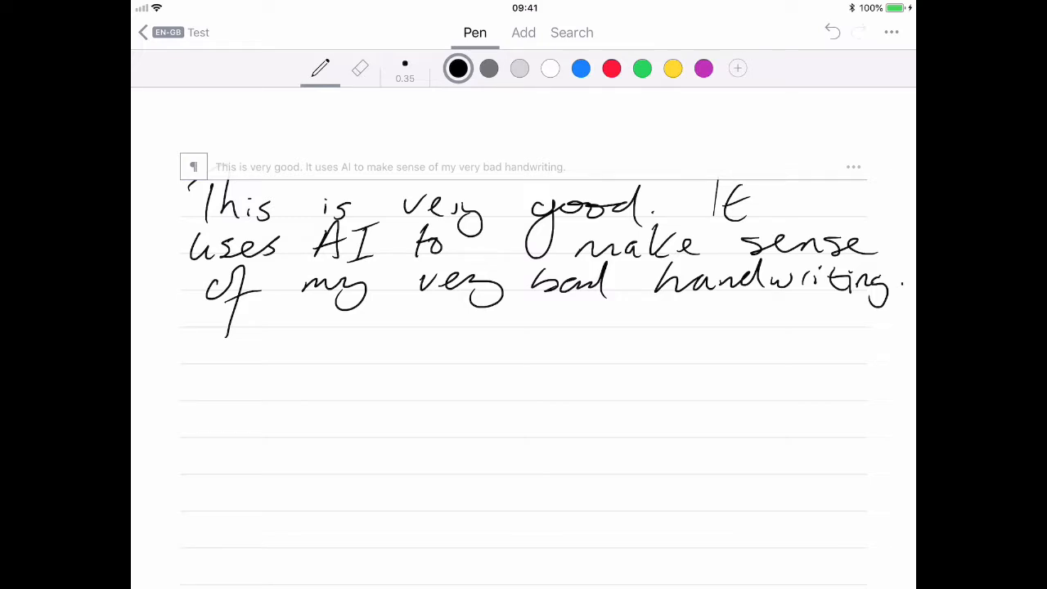
# - Select the handwritten paragraph about AI reading bad handwriting
pyautogui.click(524, 245)
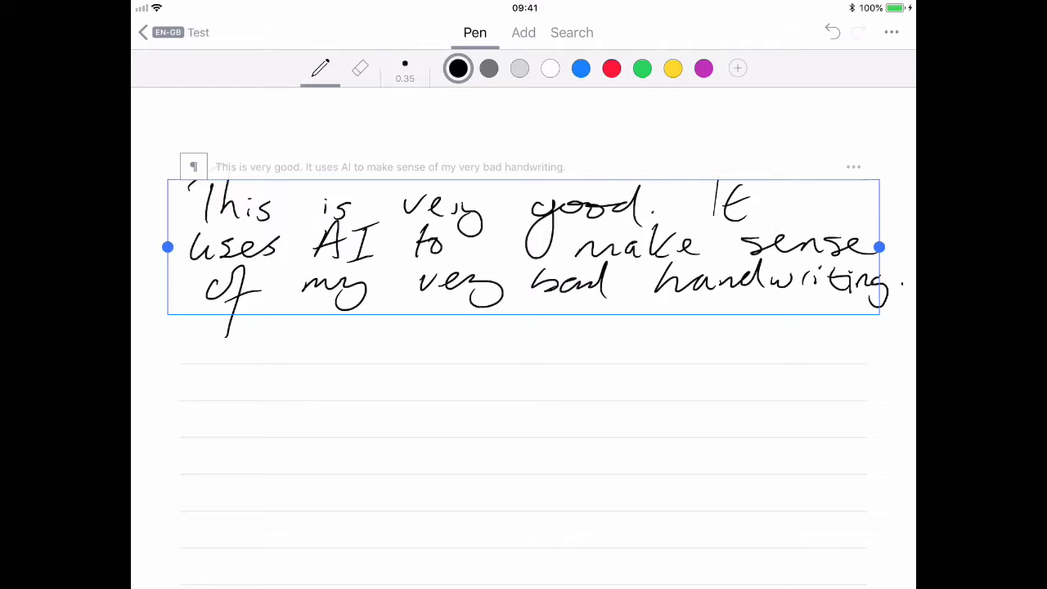
# - Convert the paragraph to typed text and add the red 'This is in red.' line
pyautogui.click(611, 68)
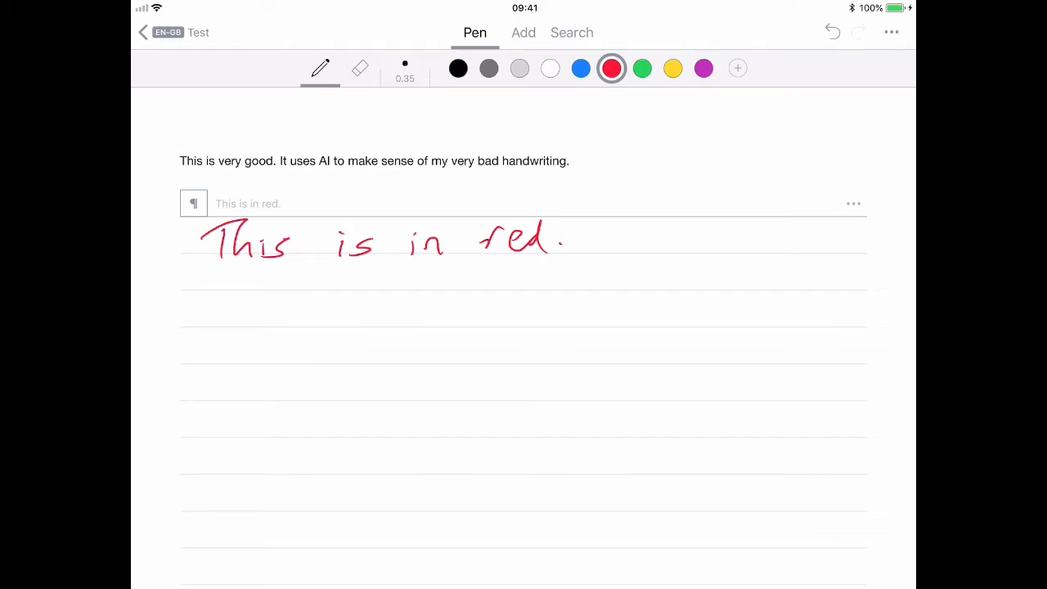
pyautogui.click(523, 33)
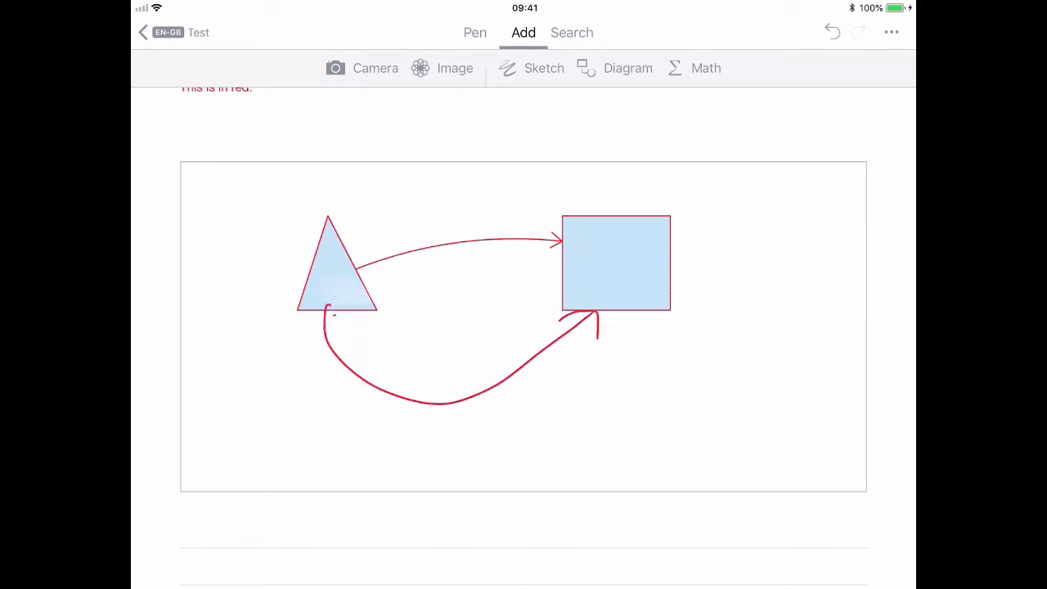
# - Draw the triangle-to-square arrow diagram and bring up the share sheet
pyautogui.click(889, 32)
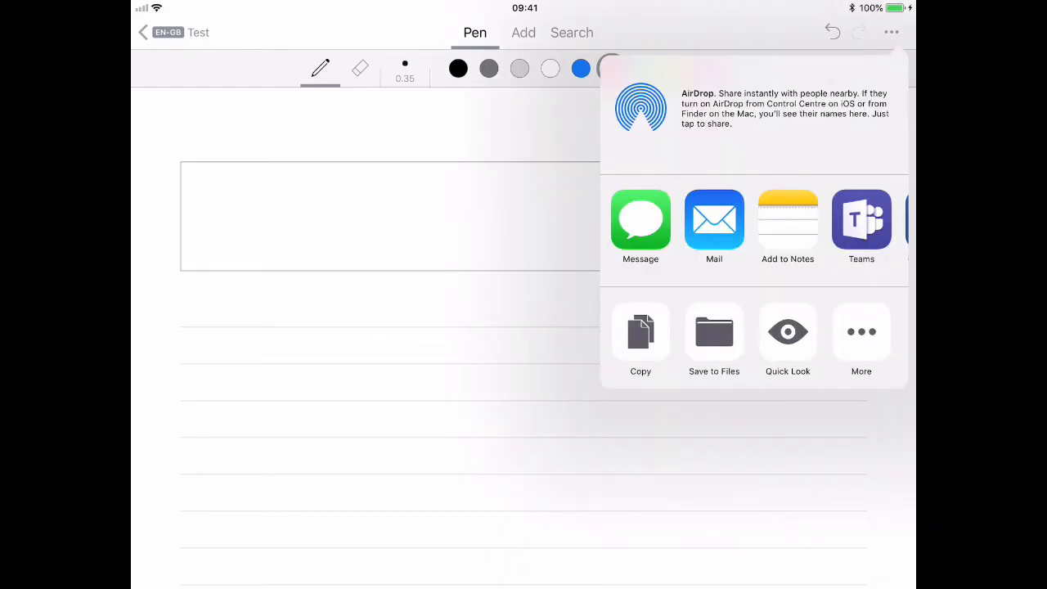